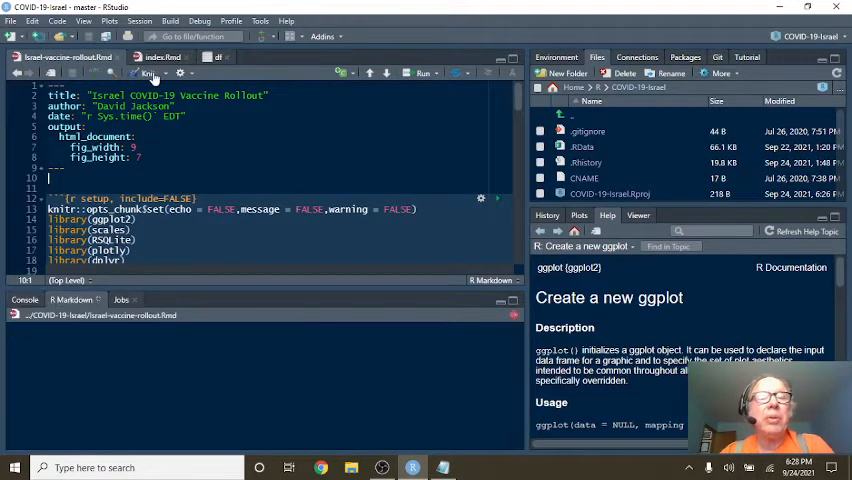
Knit israel-vaccine-rollout.Rmd to HTML and scroll through its vaccination plots.
left_click(150, 72)
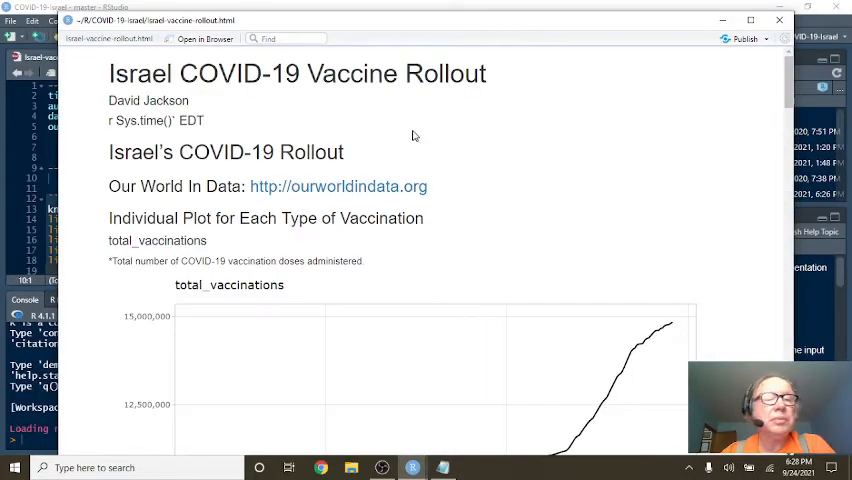
scroll("down", 3)
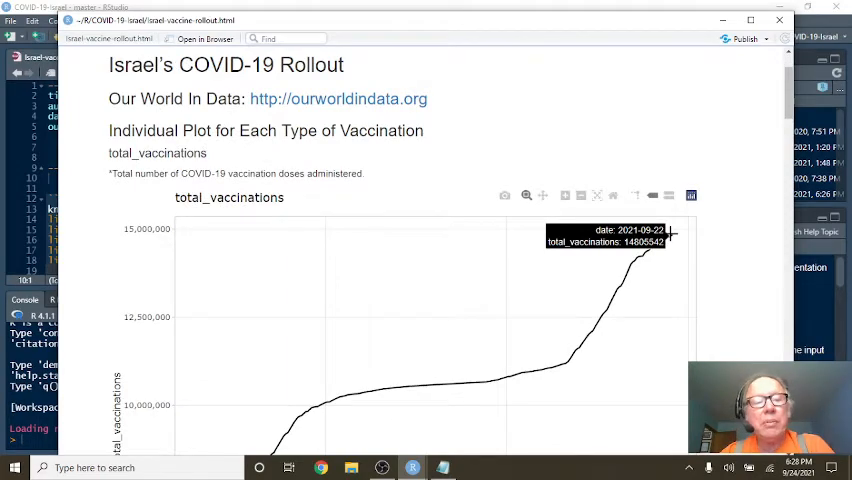
scroll("down", 3)
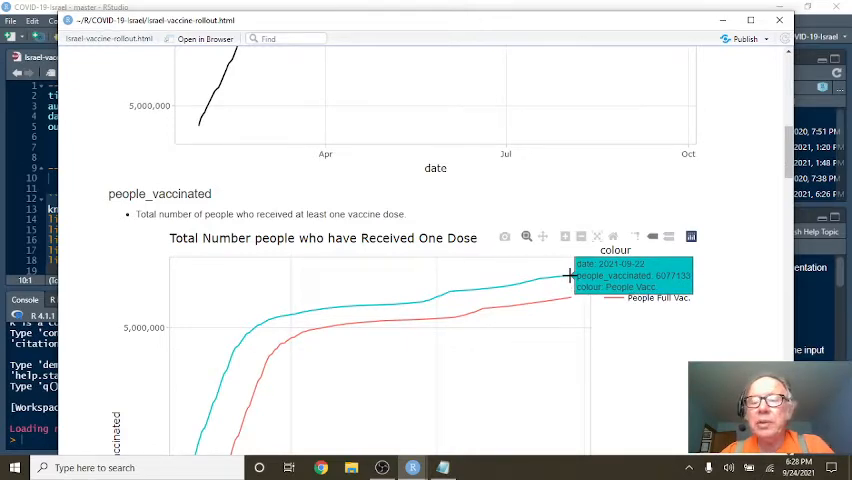
scroll("down", 3)
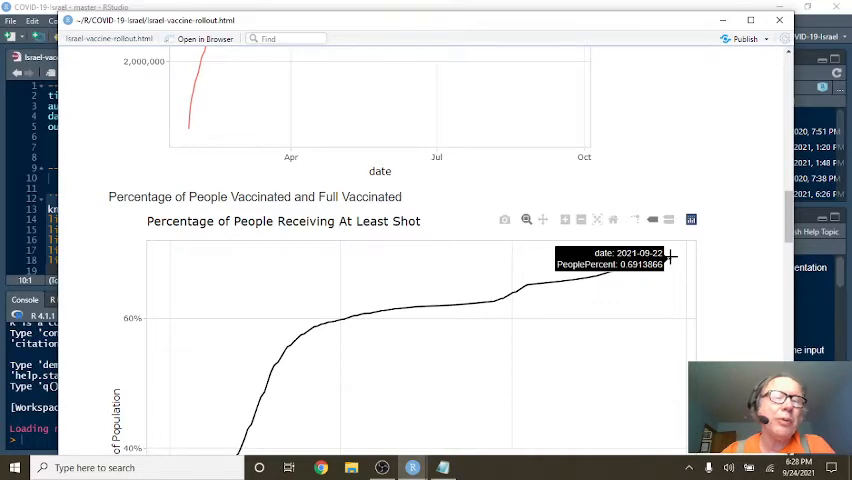
scroll("down", 3)
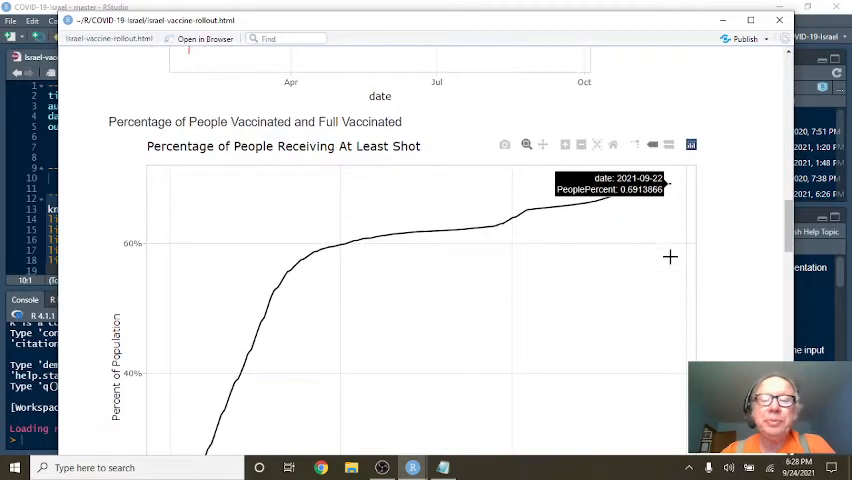
scroll("down", 3)
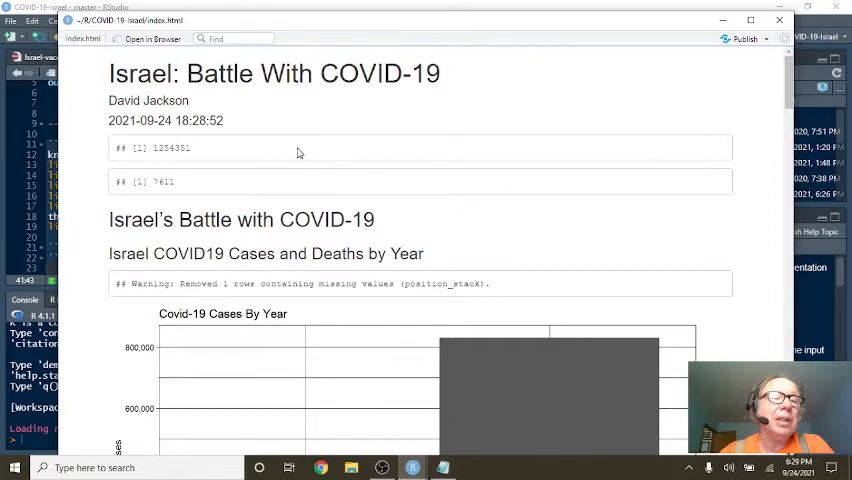
Scroll the index.html preview past the Cases By Year and Deaths By Year charts to the daily plots.
scroll("down", 3)
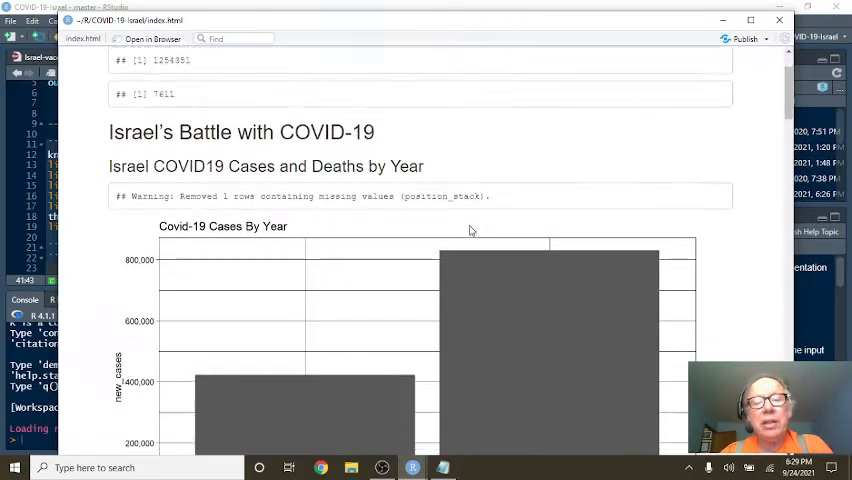
scroll("down", 3)
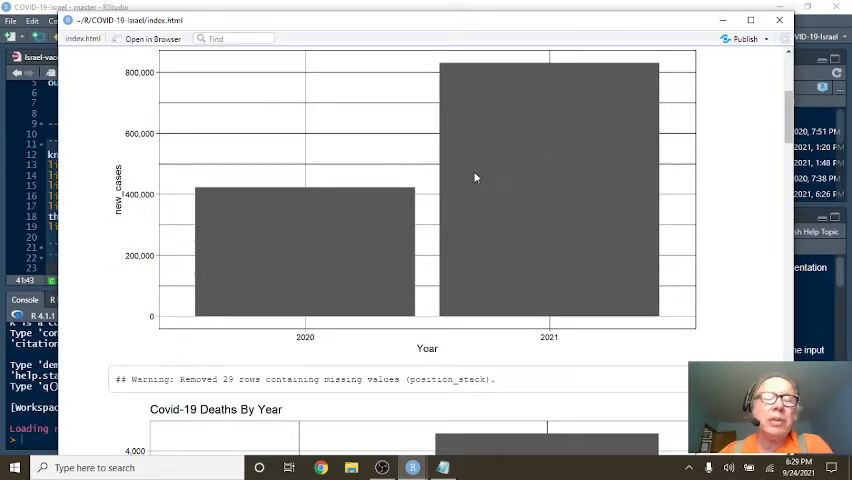
mouse_move(484, 178)
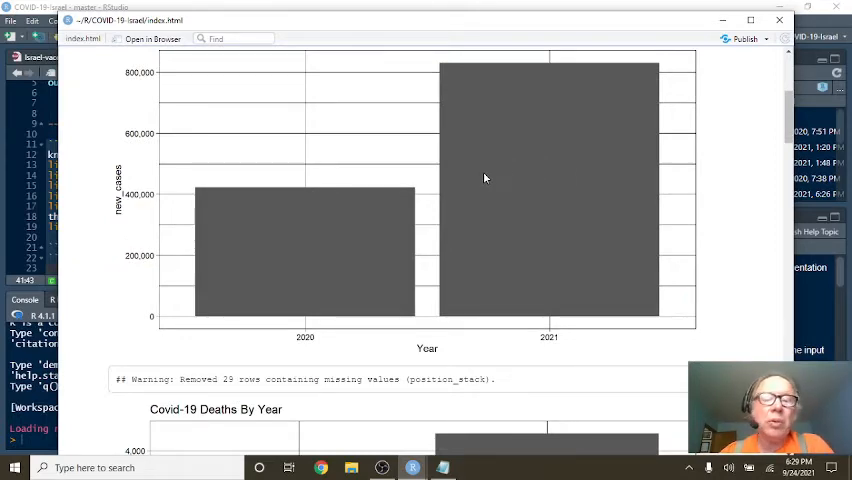
mouse_move(492, 176)
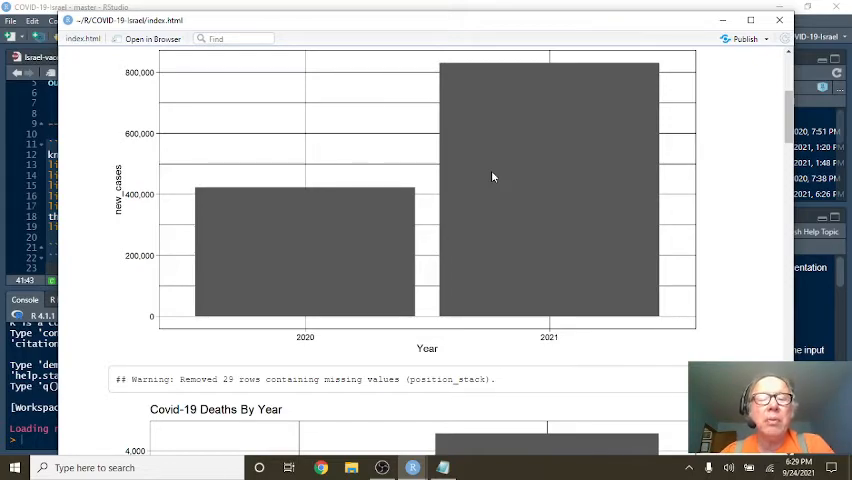
scroll("down", 3)
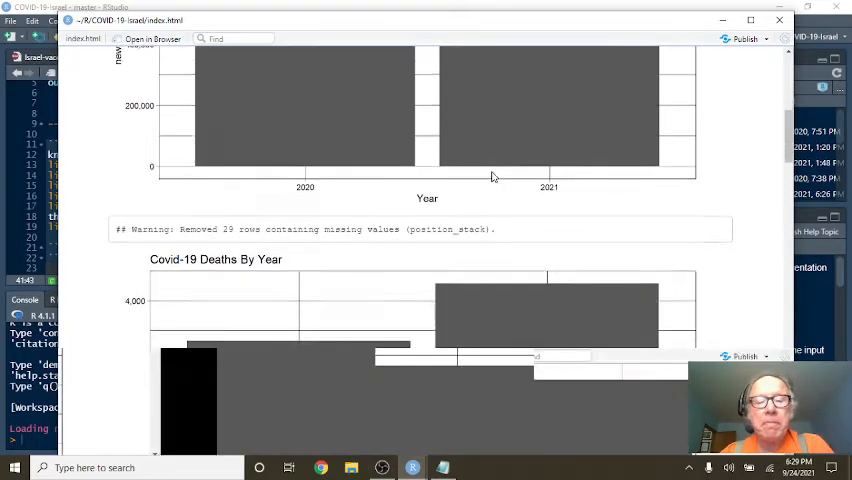
scroll("down", 3)
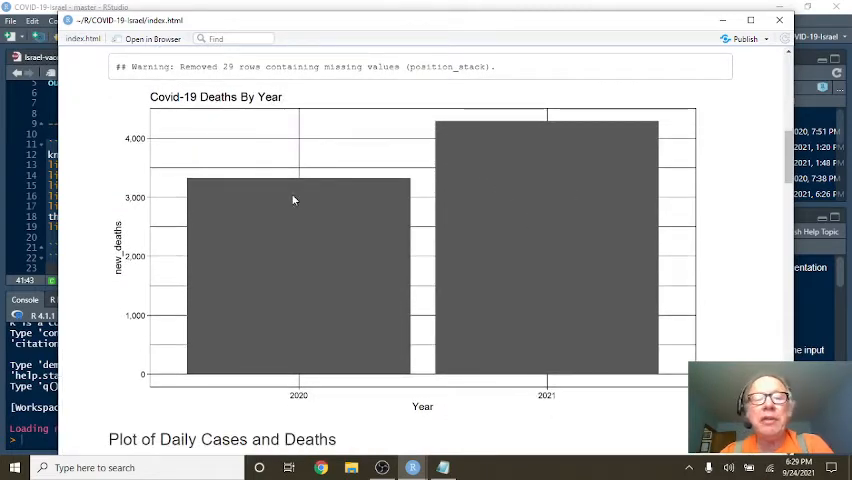
scroll("down", 3)
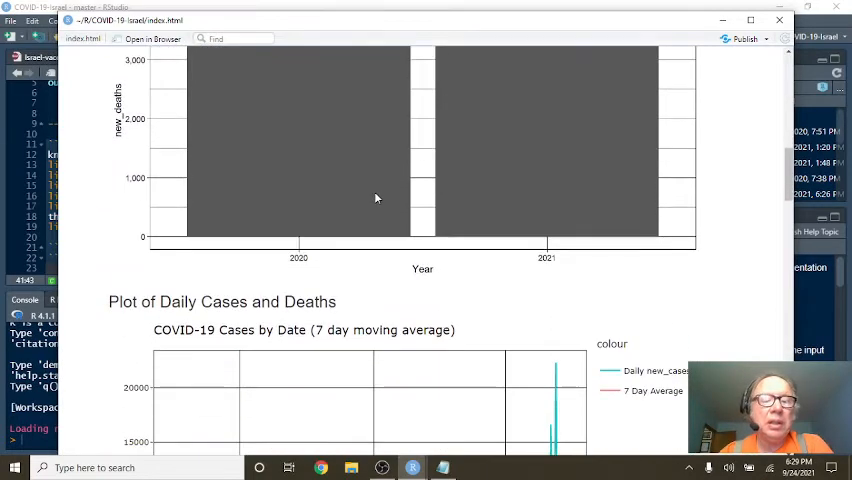
scroll("down", 3)
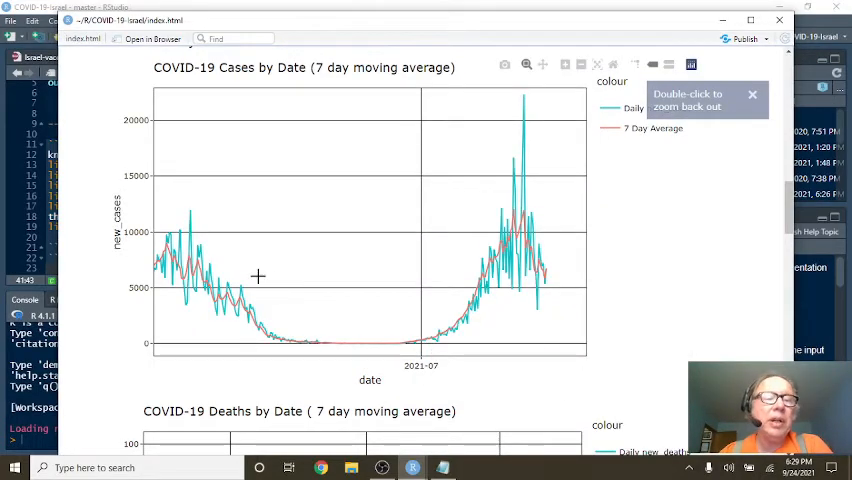
mouse_move(500, 330)
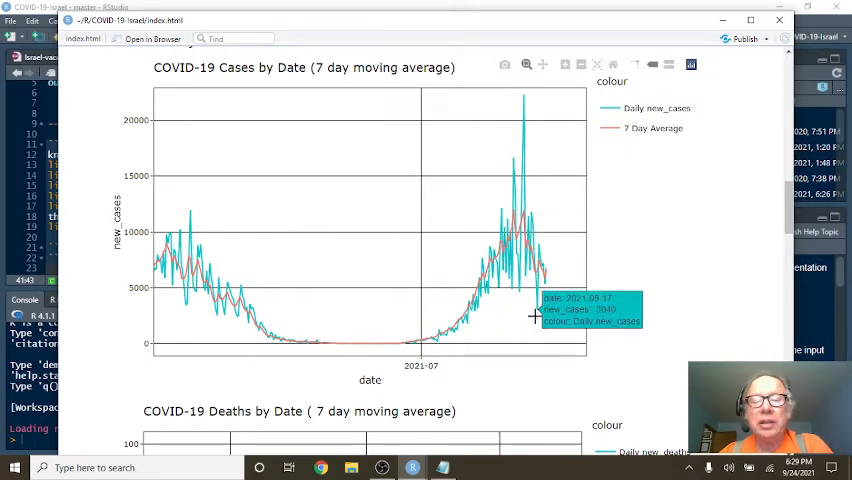
mouse_move(480, 304)
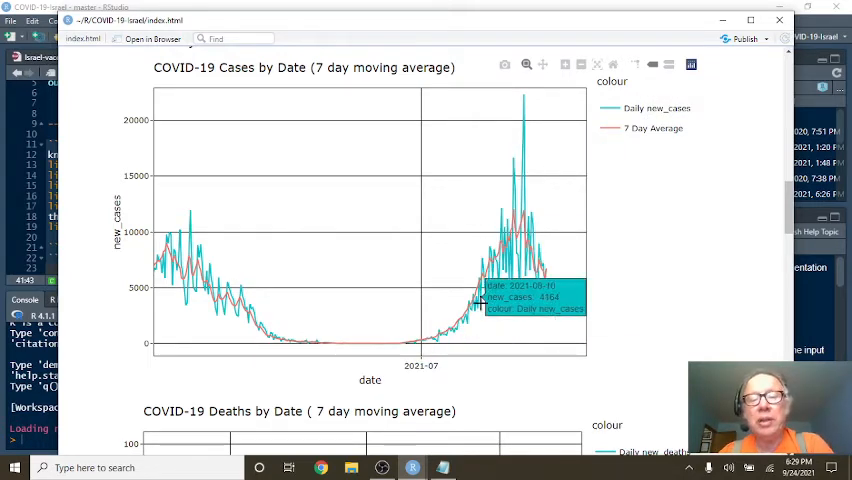
mouse_move(516, 300)
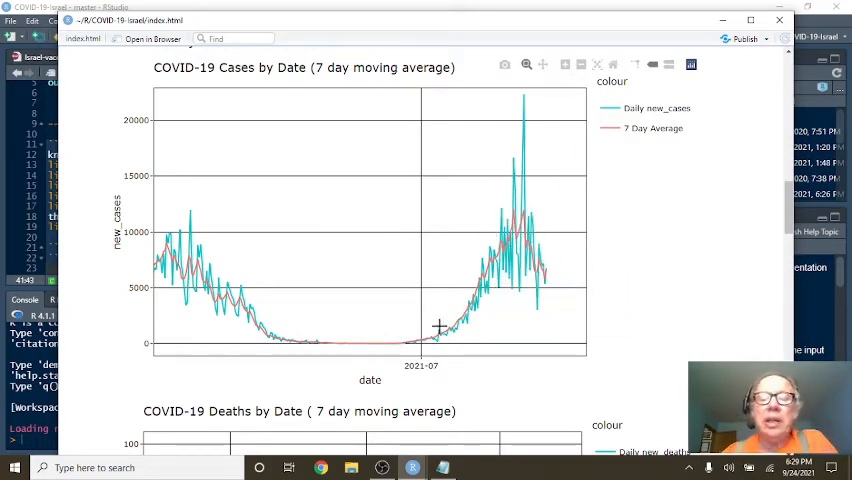
mouse_move(504, 284)
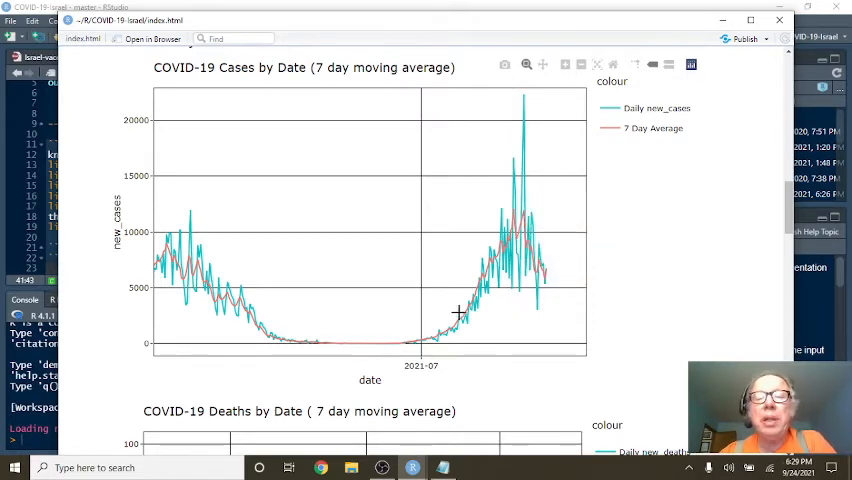
mouse_move(512, 240)
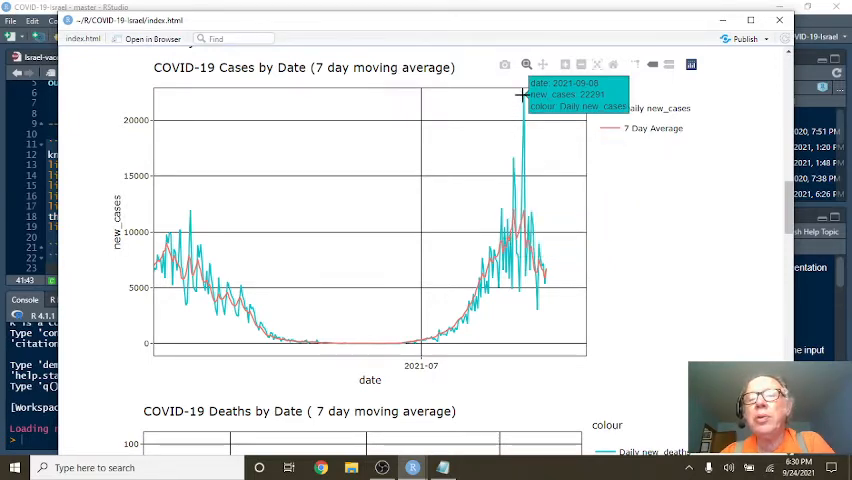
mouse_move(564, 290)
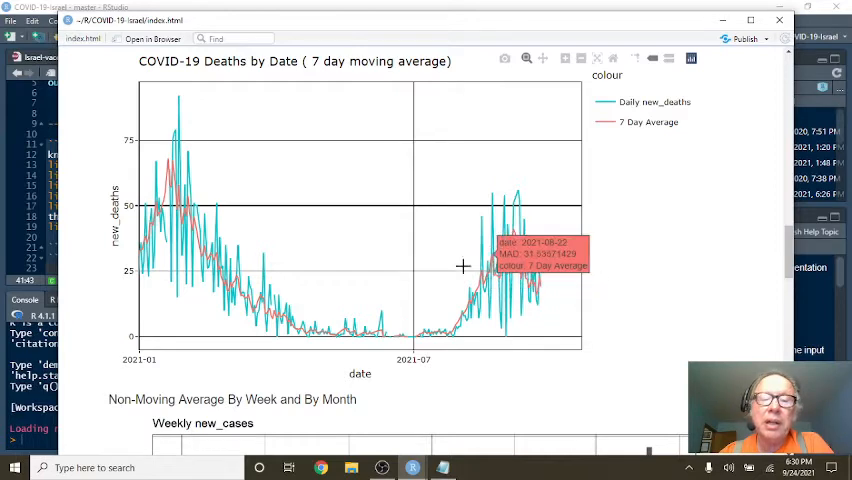
mouse_move(388, 344)
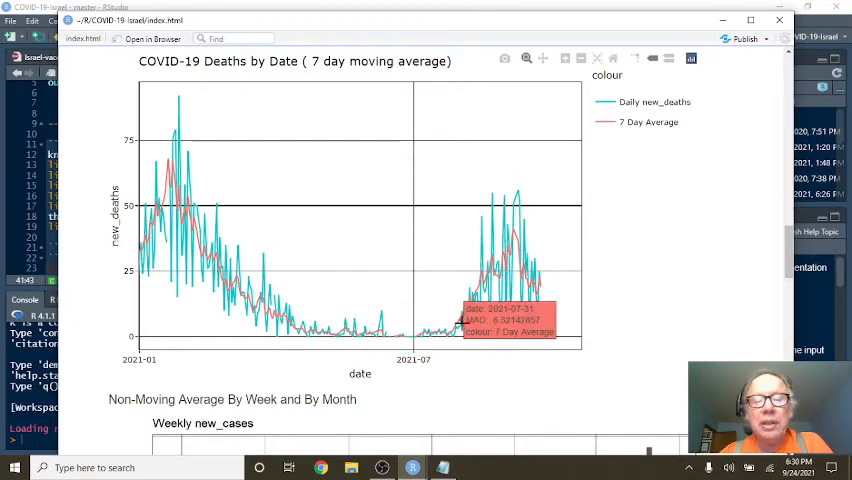
mouse_move(430, 188)
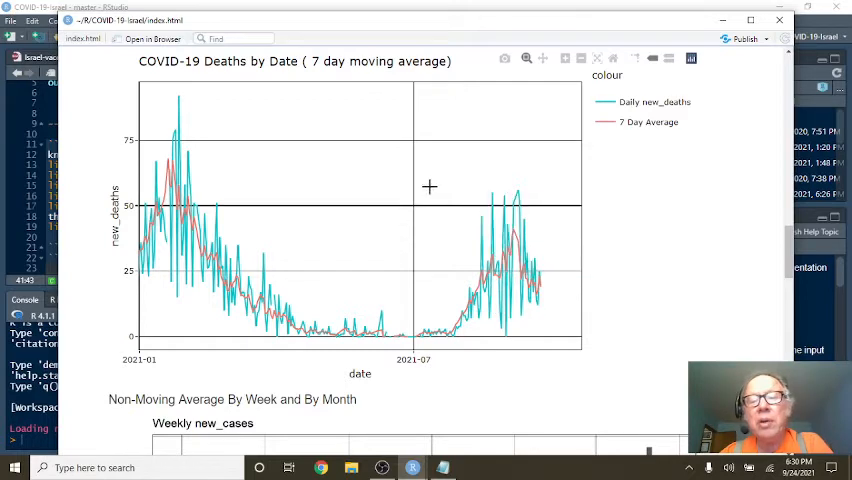
mouse_move(536, 248)
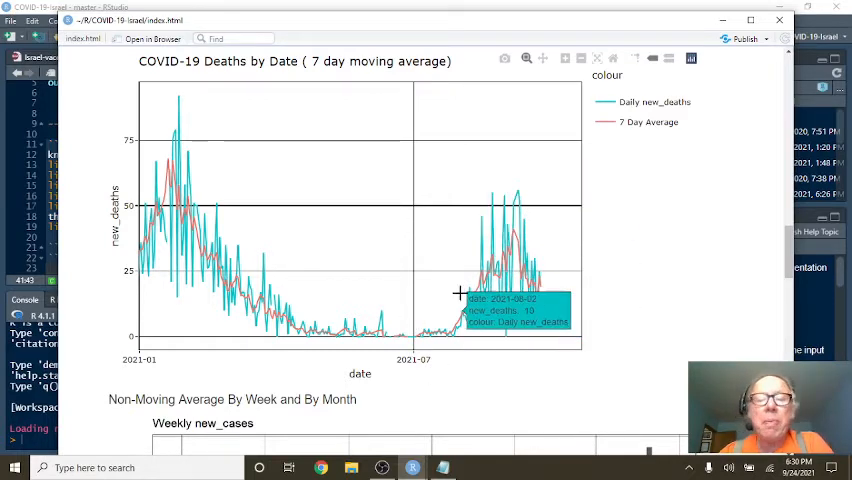
mouse_move(516, 190)
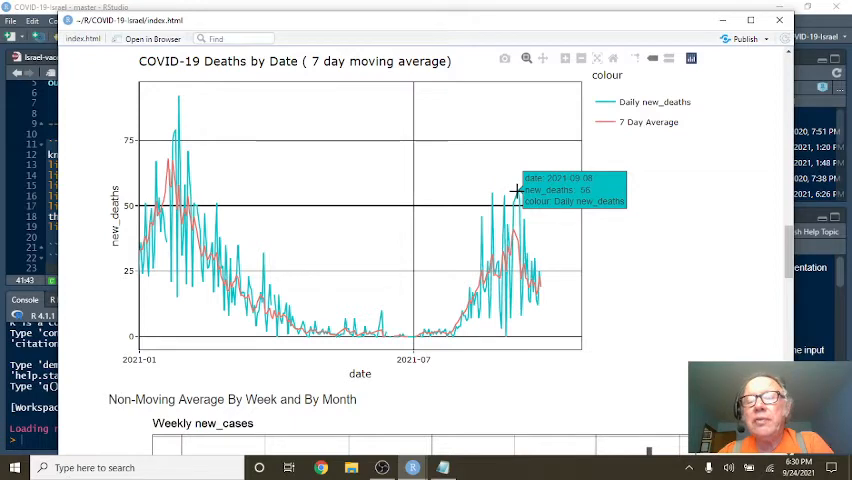
mouse_move(552, 284)
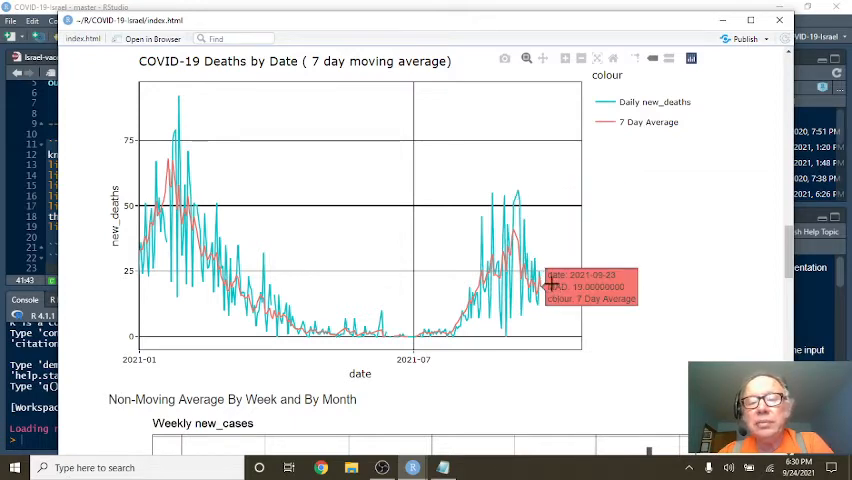
mouse_move(540, 272)
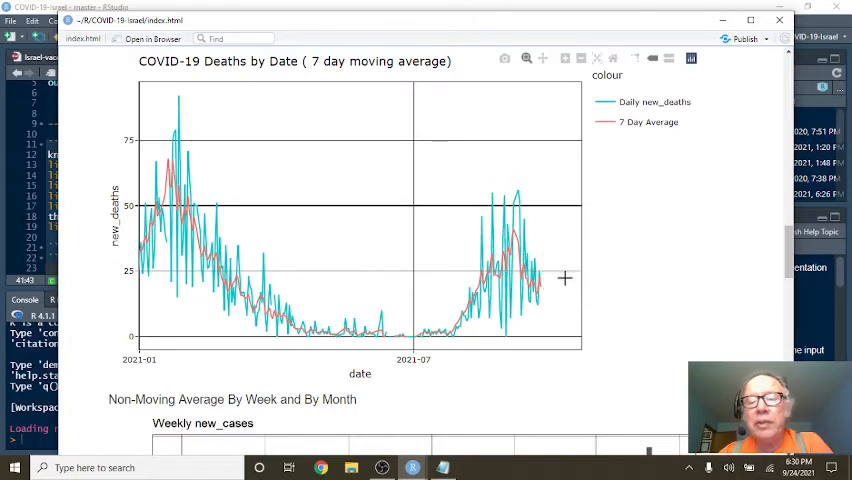
mouse_move(540, 290)
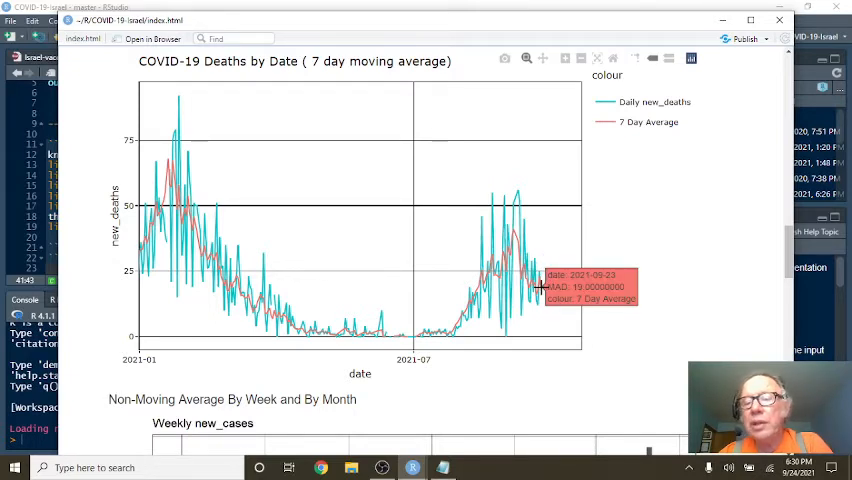
Scroll from the 7-day moving average deaths chart down toward the Weekly section.
scroll("down", 3)
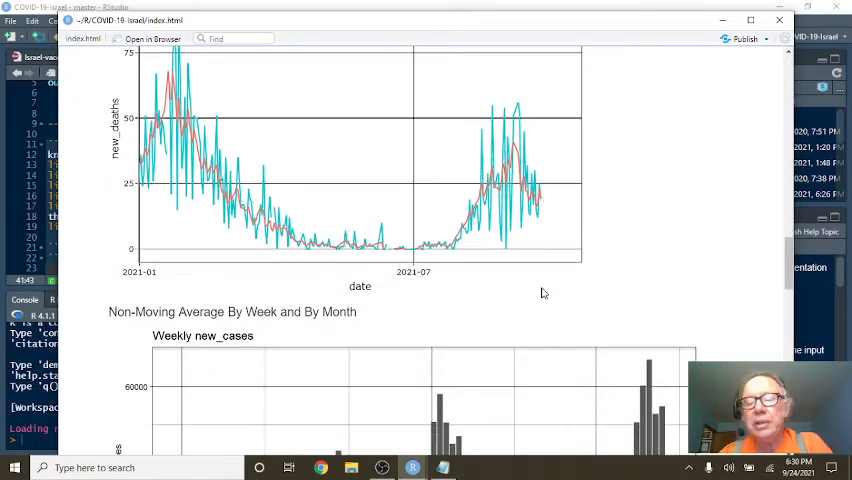
Scroll the preview until the Weekly new_cases bar chart is fully in view.
scroll("down", 3)
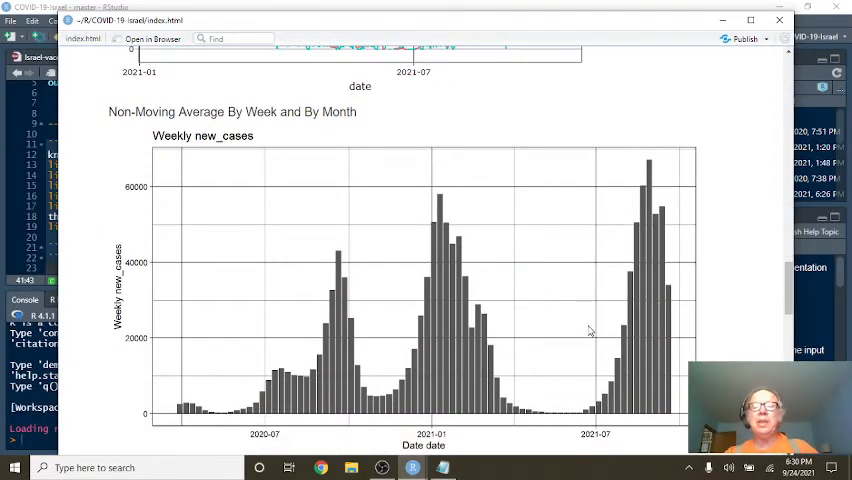
scroll("down", 3)
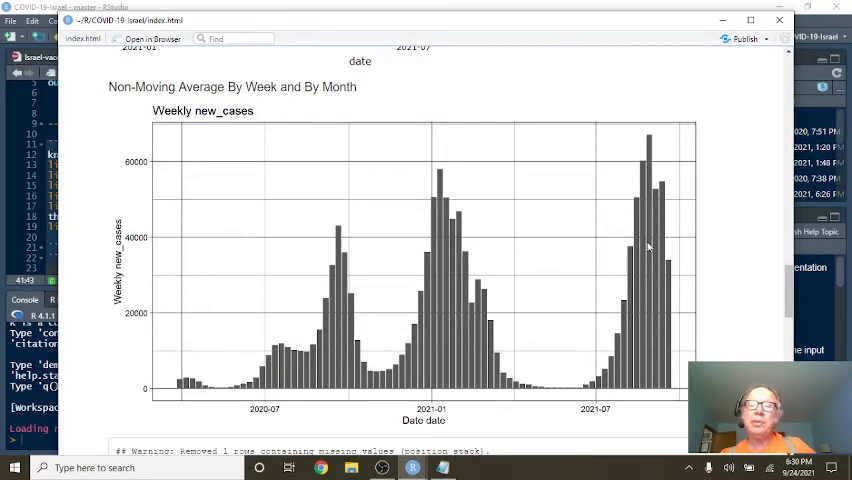
mouse_move(676, 152)
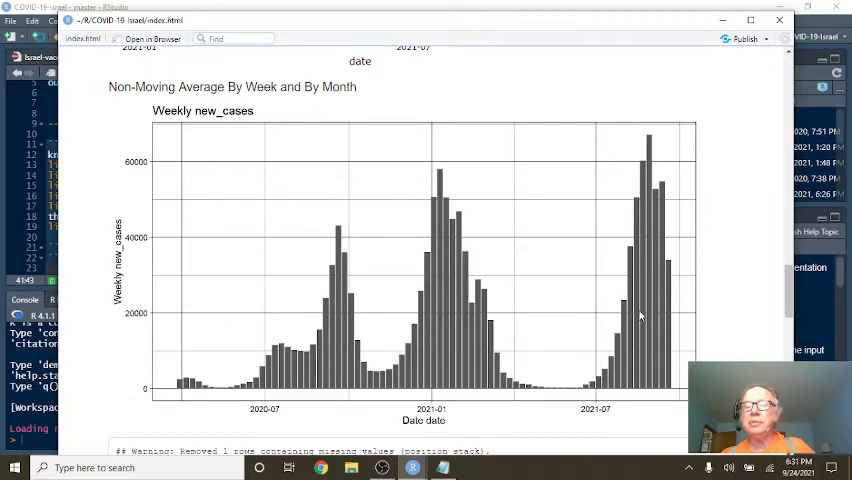
scroll("down", 3)
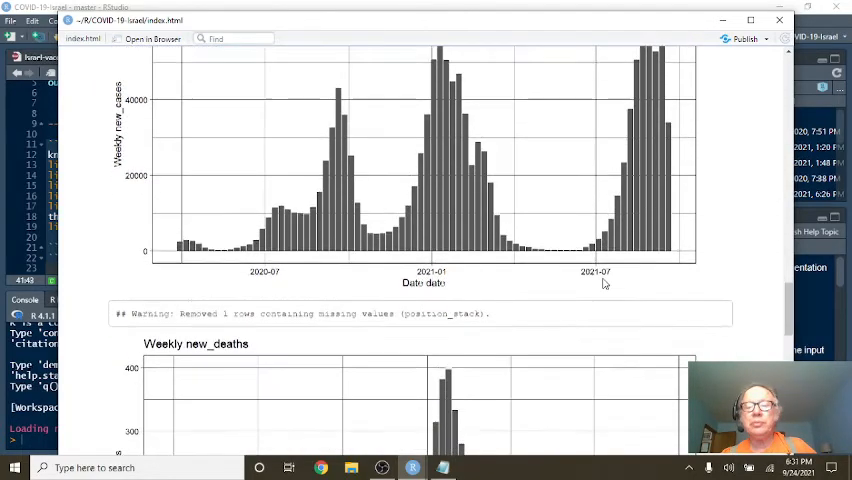
scroll("down", 3)
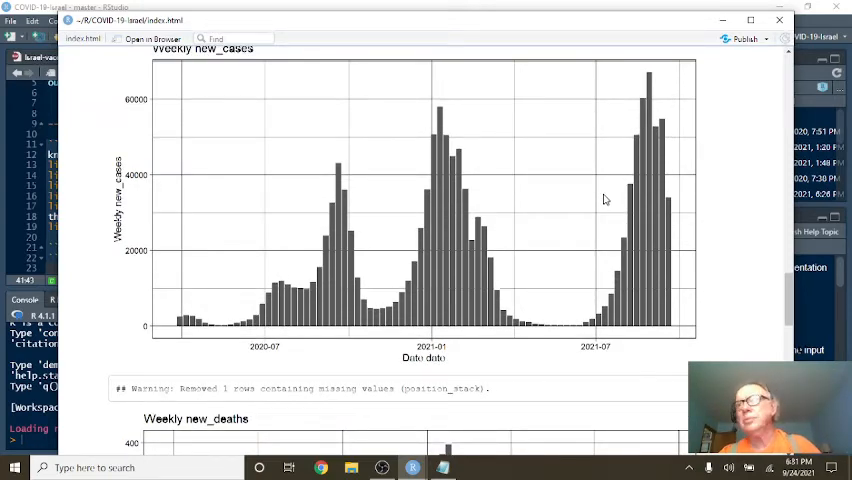
mouse_move(604, 212)
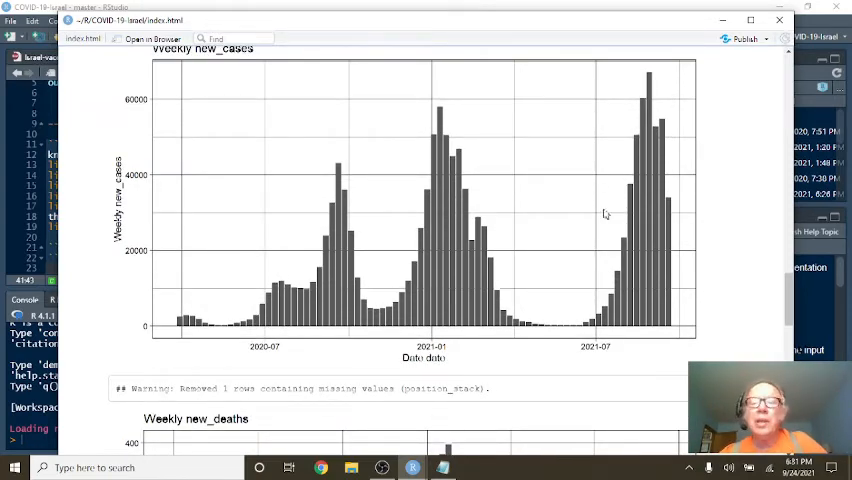
mouse_move(664, 246)
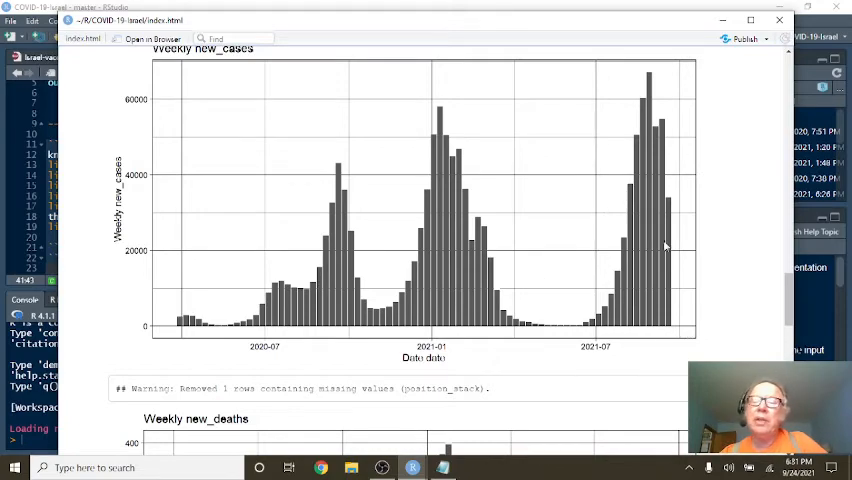
Scroll further to show the Weekly new_deaths bar chart in full.
scroll("down", 3)
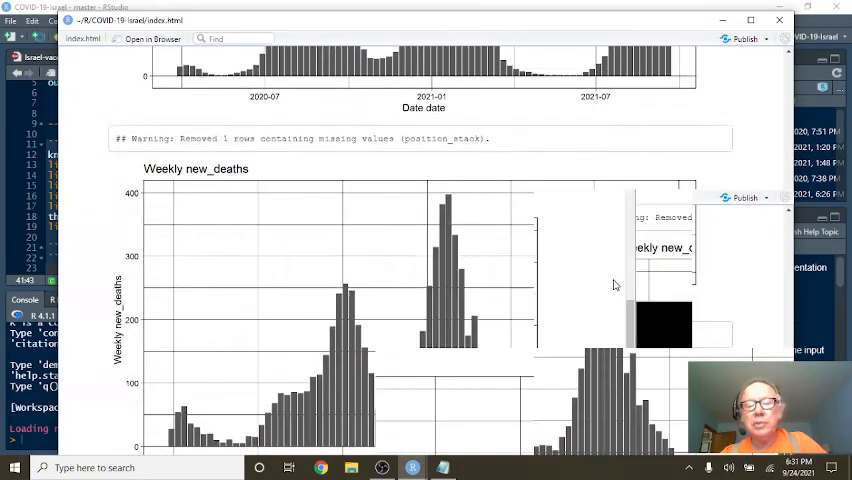
scroll("down", 3)
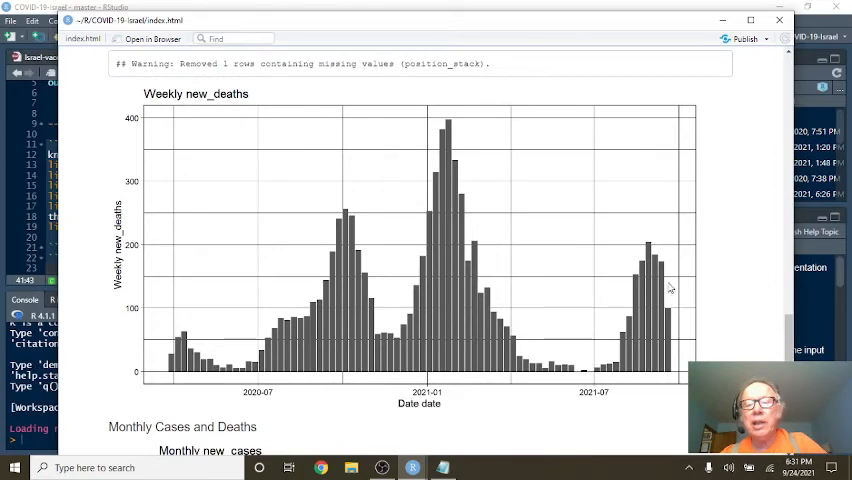
mouse_move(648, 248)
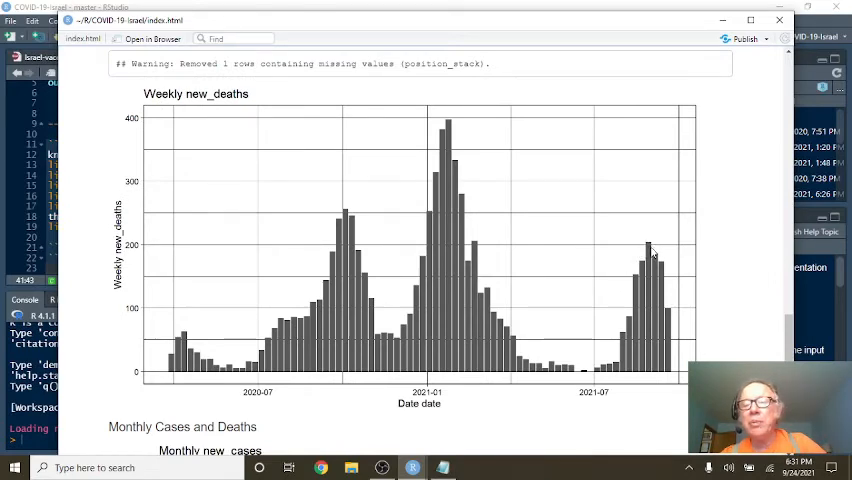
mouse_move(660, 268)
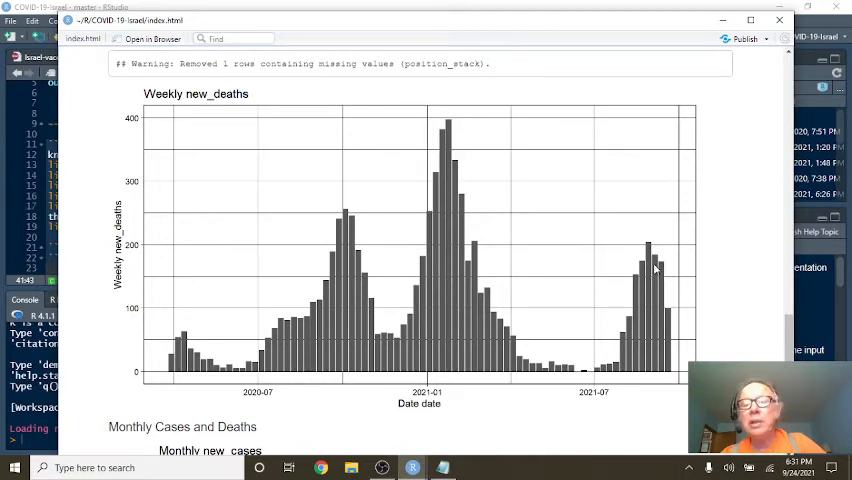
mouse_move(594, 276)
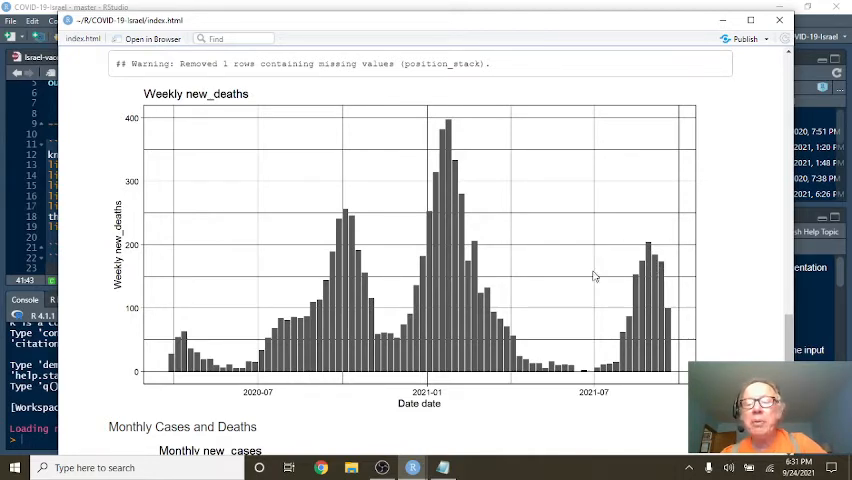
scroll("down", 3)
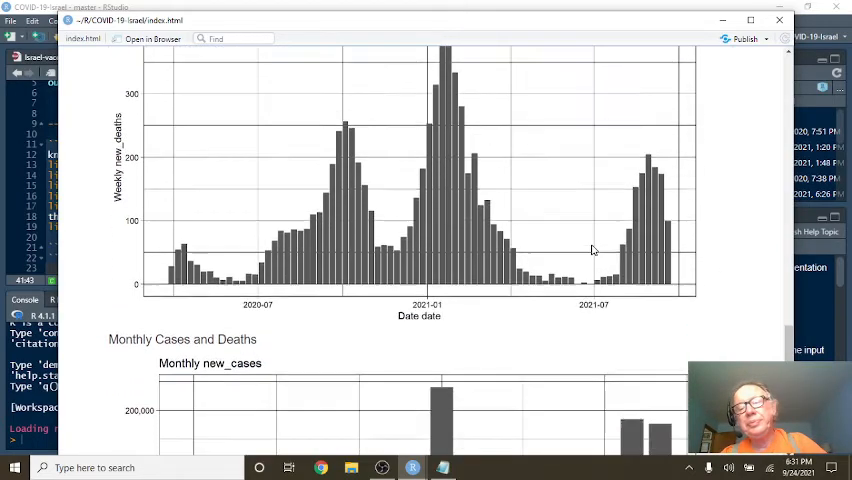
Scroll into the Monthly Cases and Deaths section to the Monthly new_cases chart.
scroll("down", 3)
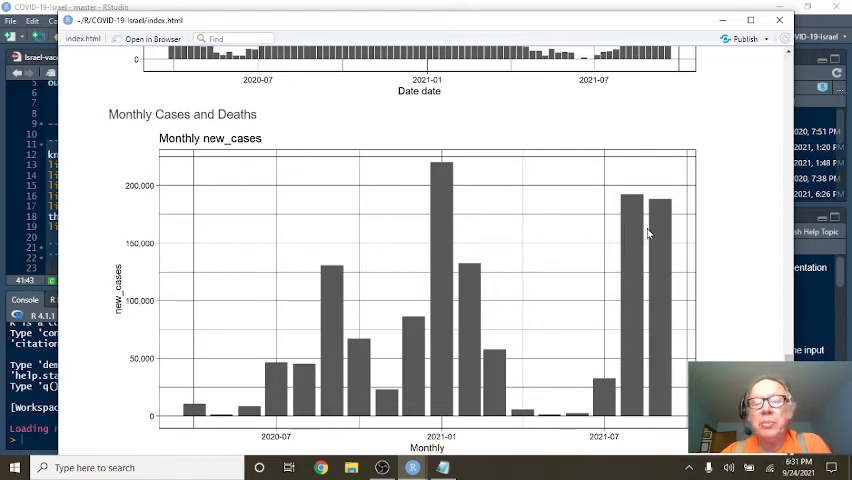
mouse_move(644, 236)
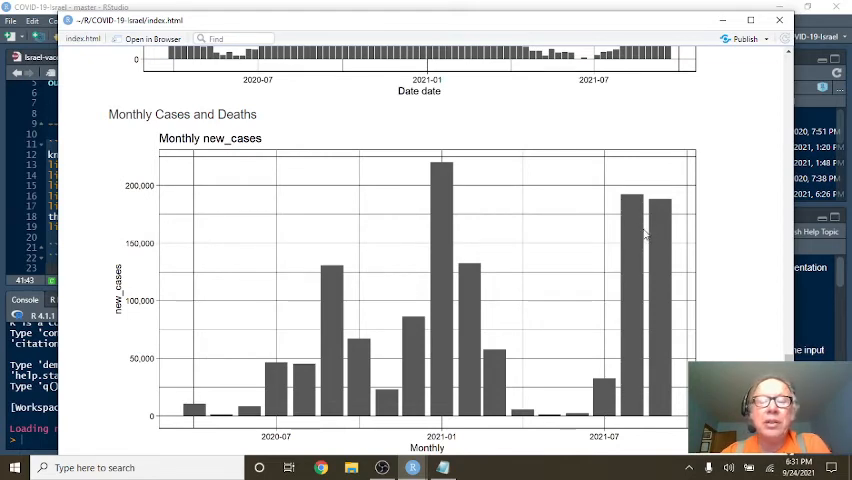
mouse_move(562, 232)
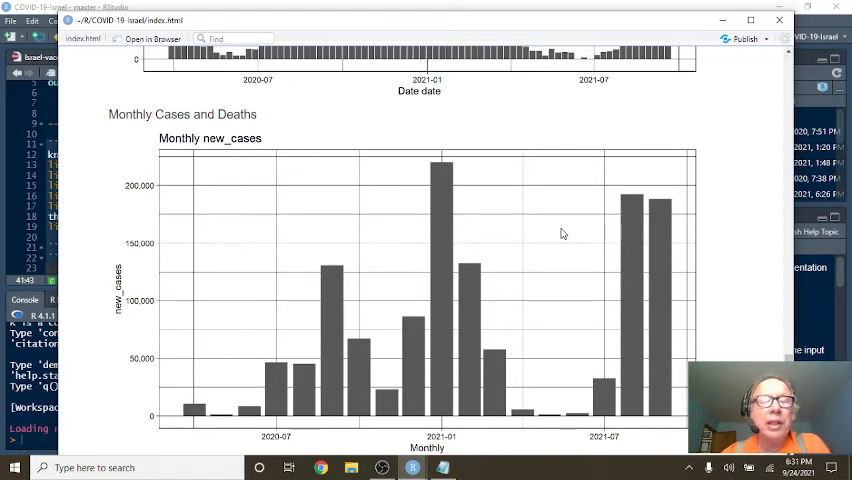
scroll("down", 3)
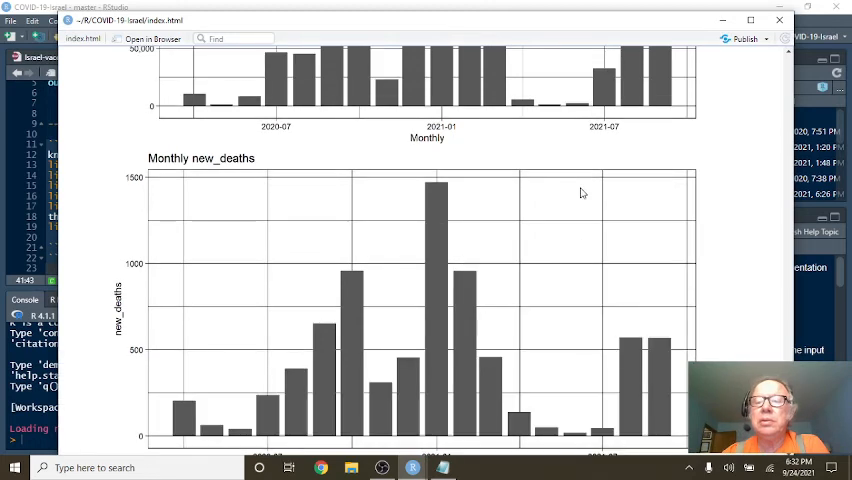
View the Monthly new_deaths chart, then close the HTML viewer to return to the Rmd source.
scroll("down", 3)
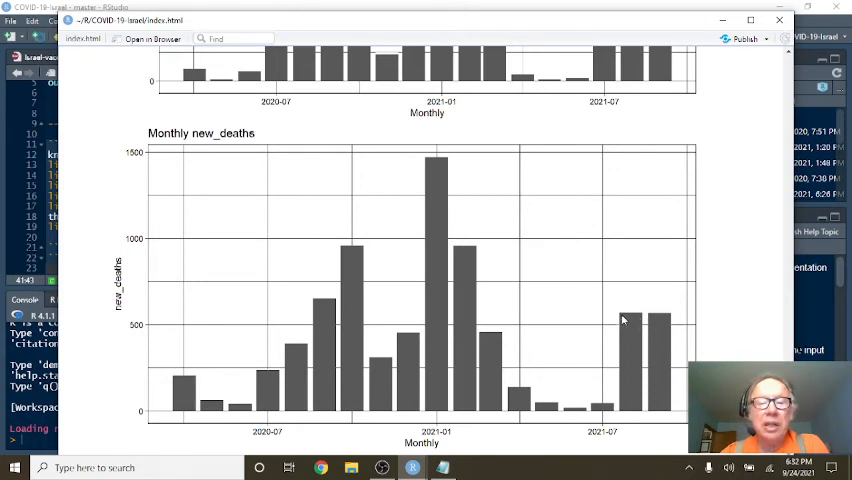
mouse_move(464, 292)
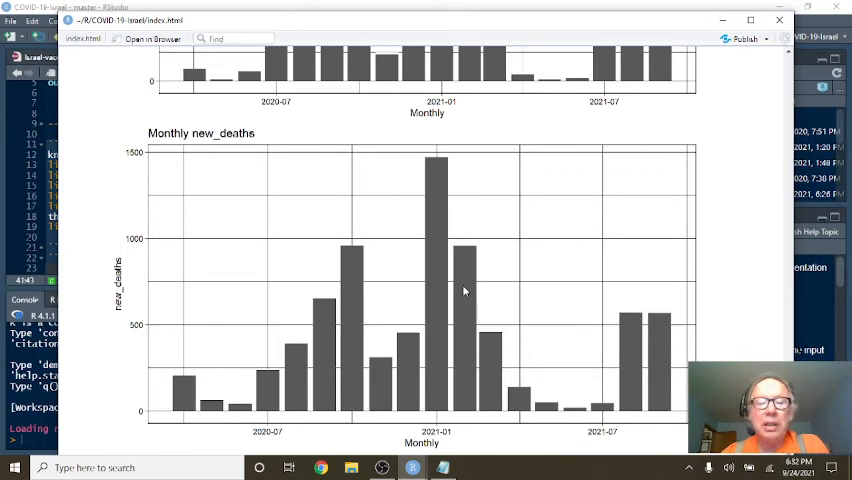
mouse_move(656, 324)
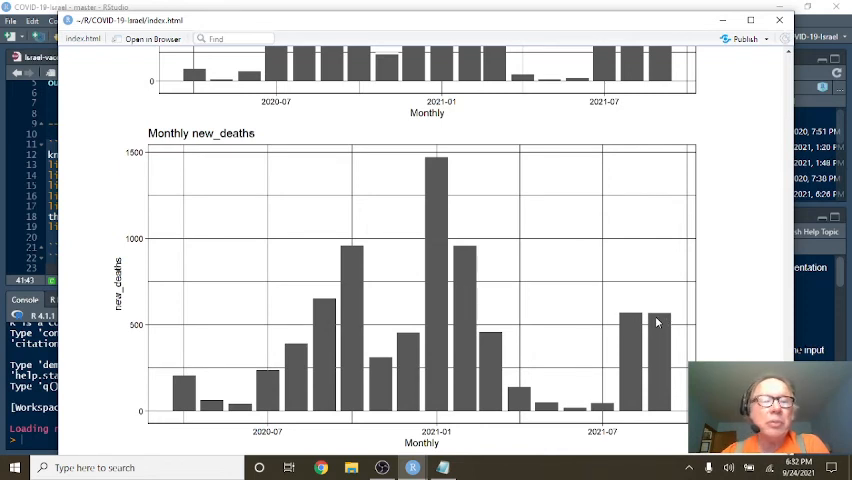
mouse_move(584, 246)
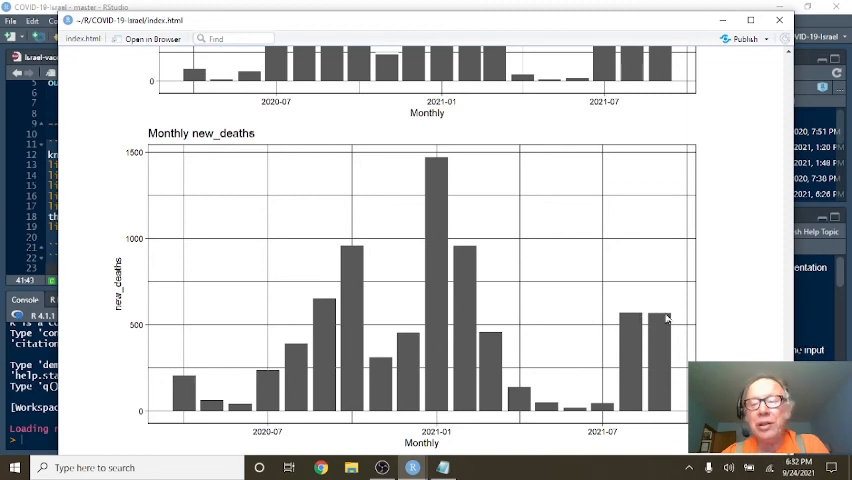
mouse_move(588, 230)
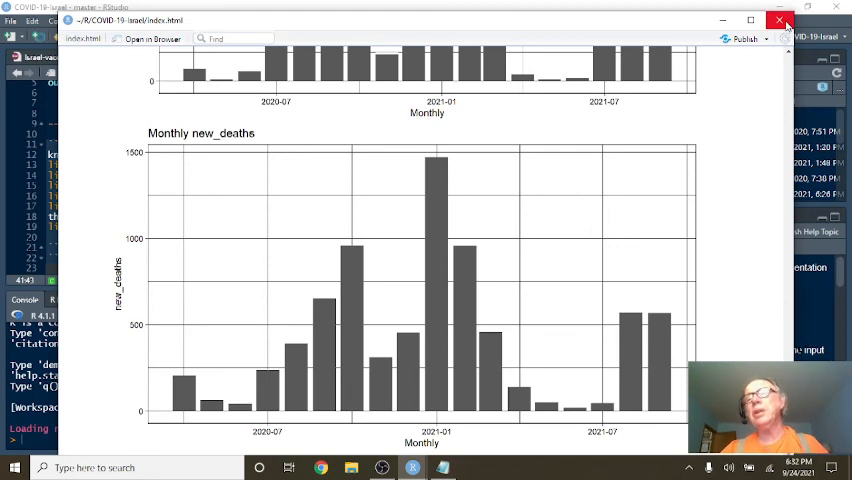
left_click(780, 20)
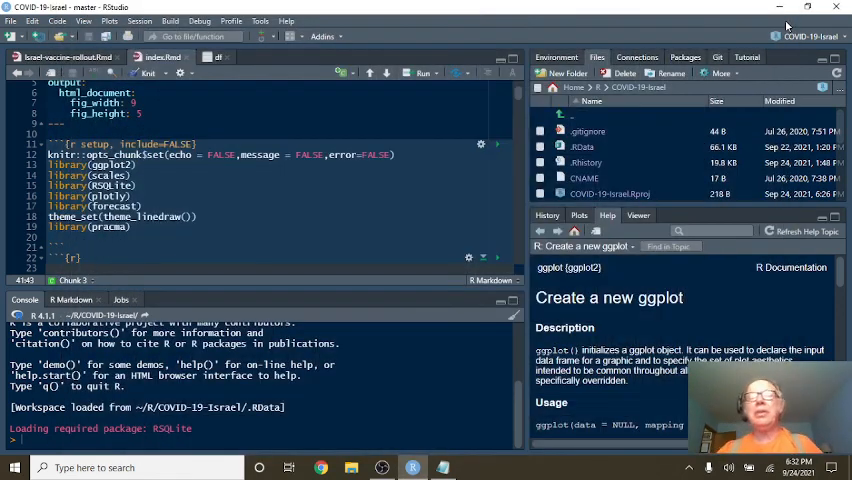